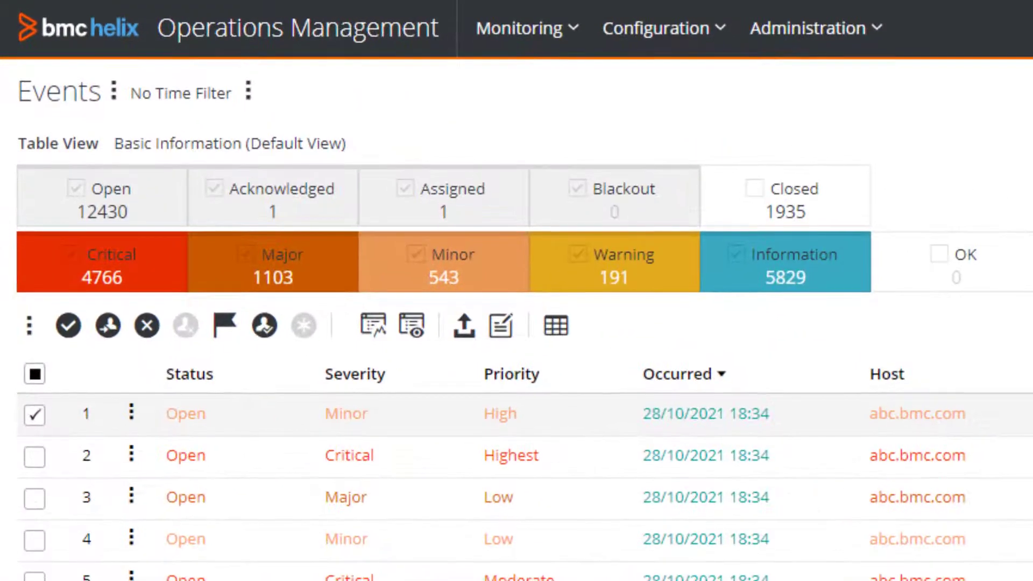
Step: Start a new event policy from Configuration > Event Policies
{"action": "left_click", "coordinate": [657, 28]}
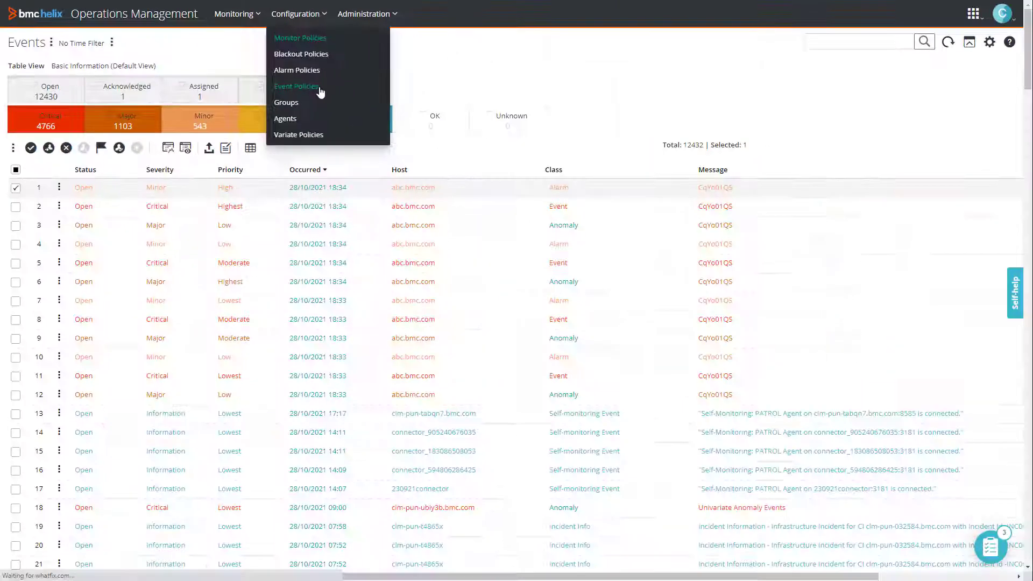
{"action": "left_click", "coordinate": [297, 86]}
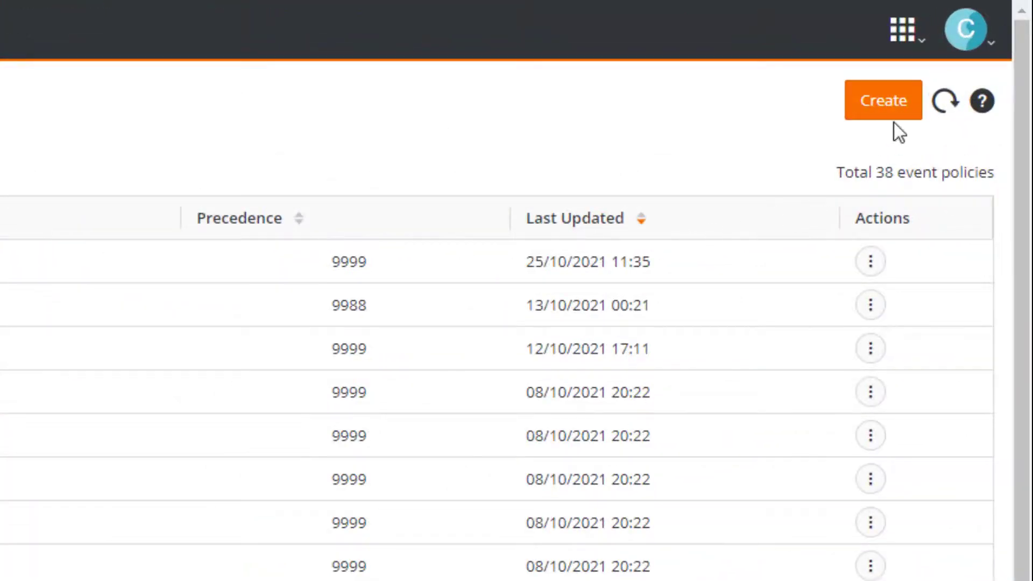
{"action": "left_click", "coordinate": [883, 100]}
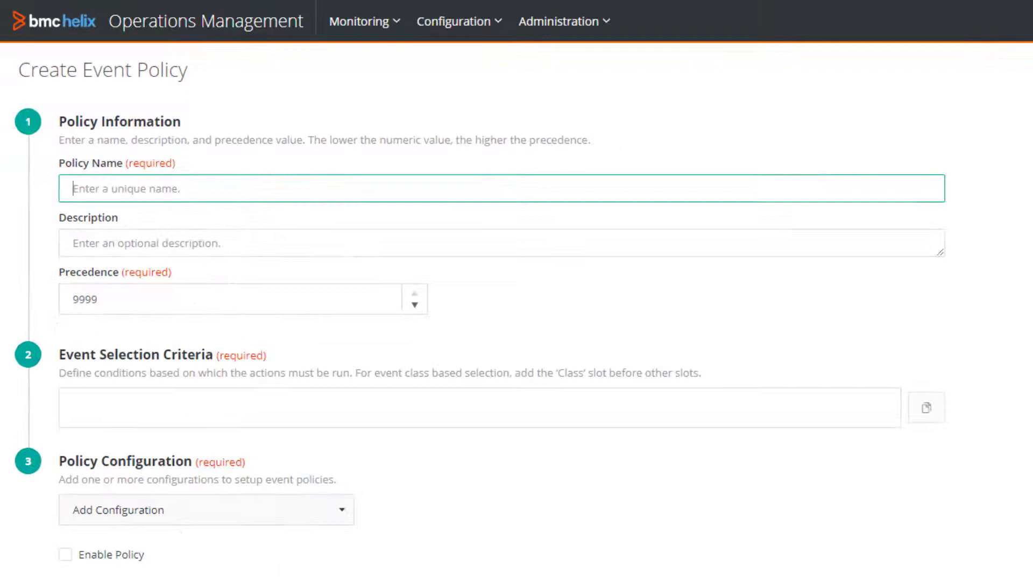
Step: Name the policy Demo Policy and set criteria Class Equals Monitor Event AND Status Equals Open
{"action": "type", "text": "Demo Policy"}
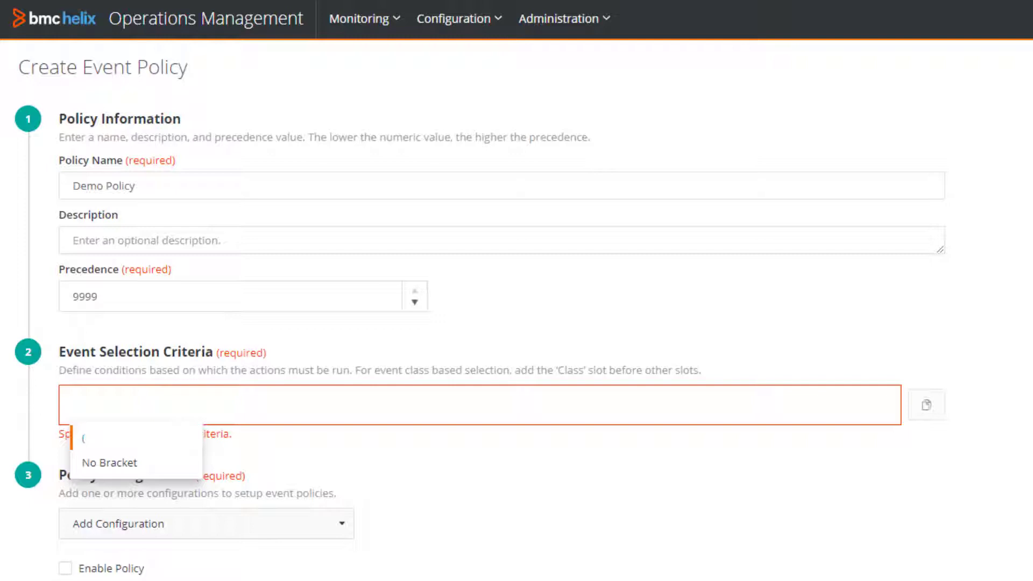
{"action": "type", "text": "Monitor"}
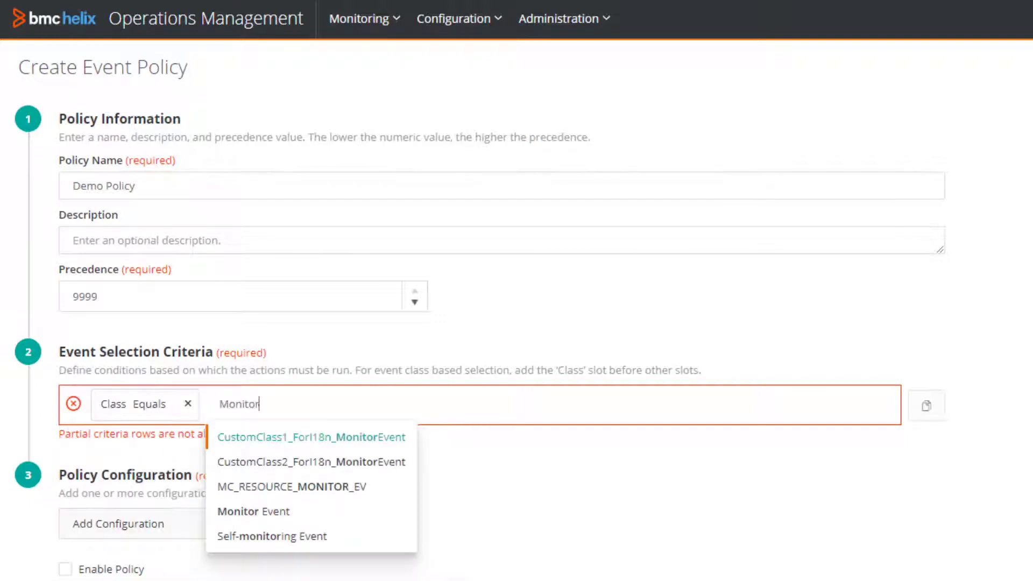
{"action": "left_click", "coordinate": [253, 511]}
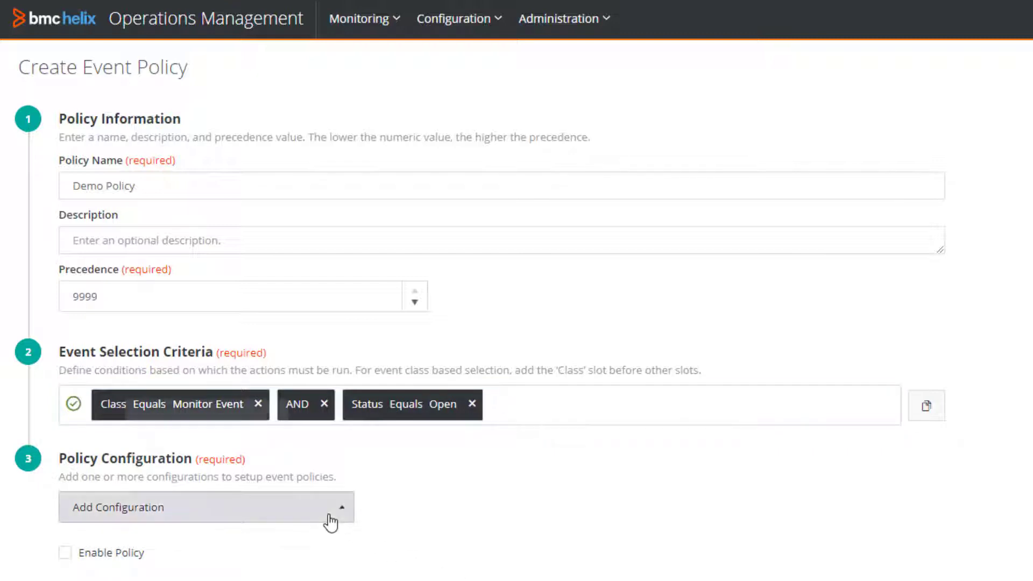
Step: Add an Advanced Enrichment configuration and begin a Dynamic Enrichment workflow
{"action": "left_click", "coordinate": [198, 507]}
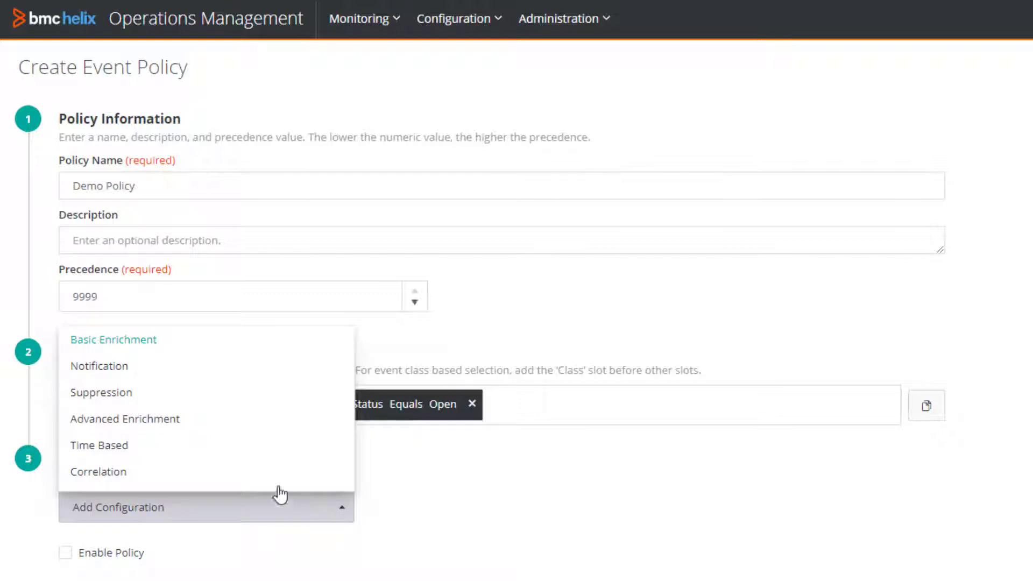
{"action": "left_click", "coordinate": [124, 419]}
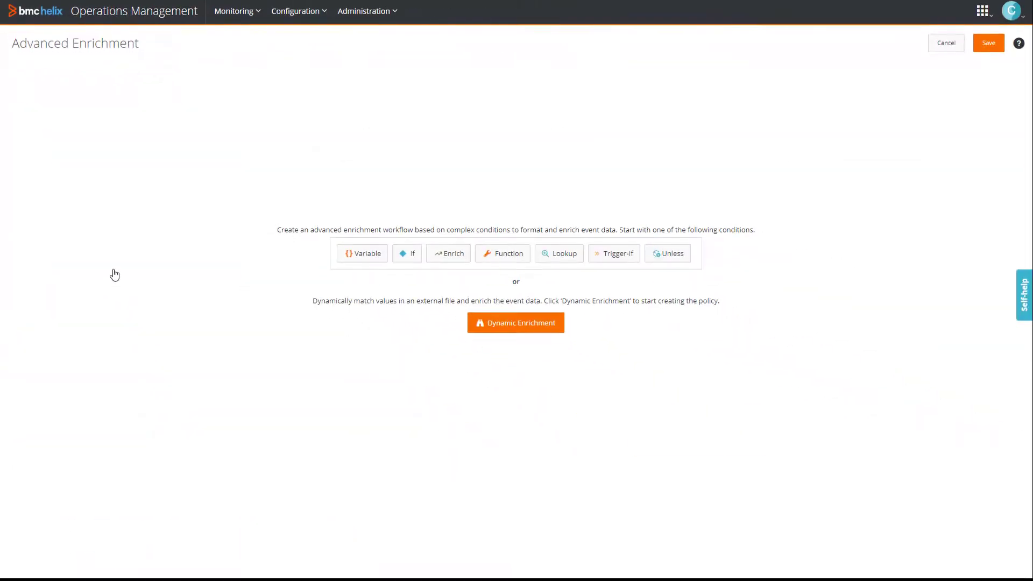
{"action": "left_click", "coordinate": [516, 323]}
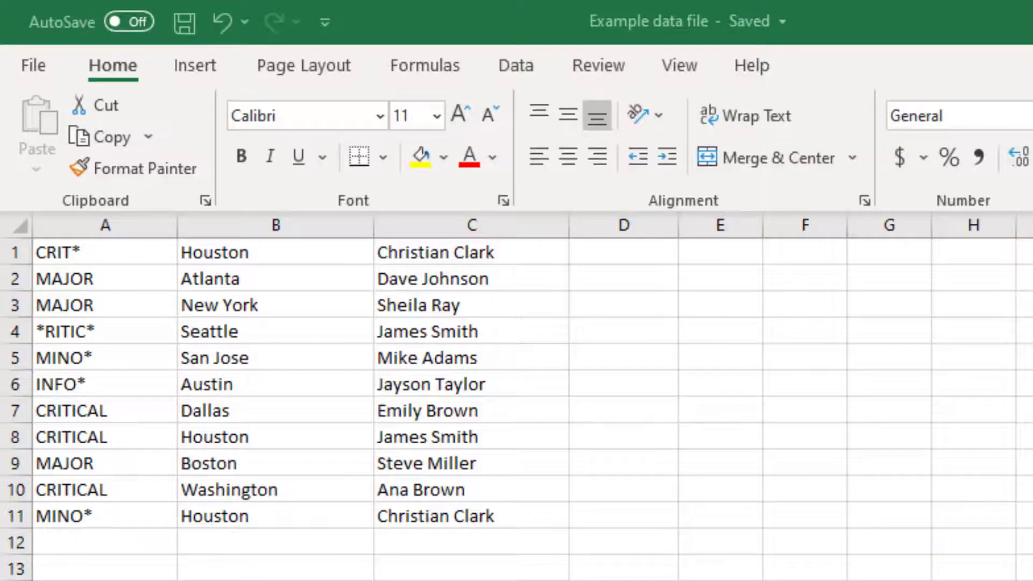
{"action": "left_click", "coordinate": [274, 225]}
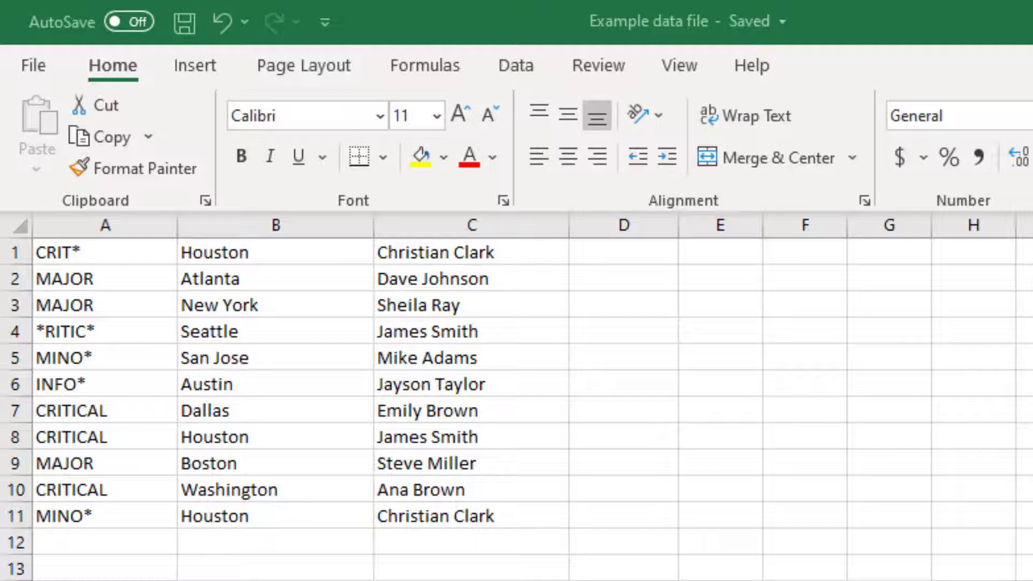
{"action": "left_click", "coordinate": [274, 225]}
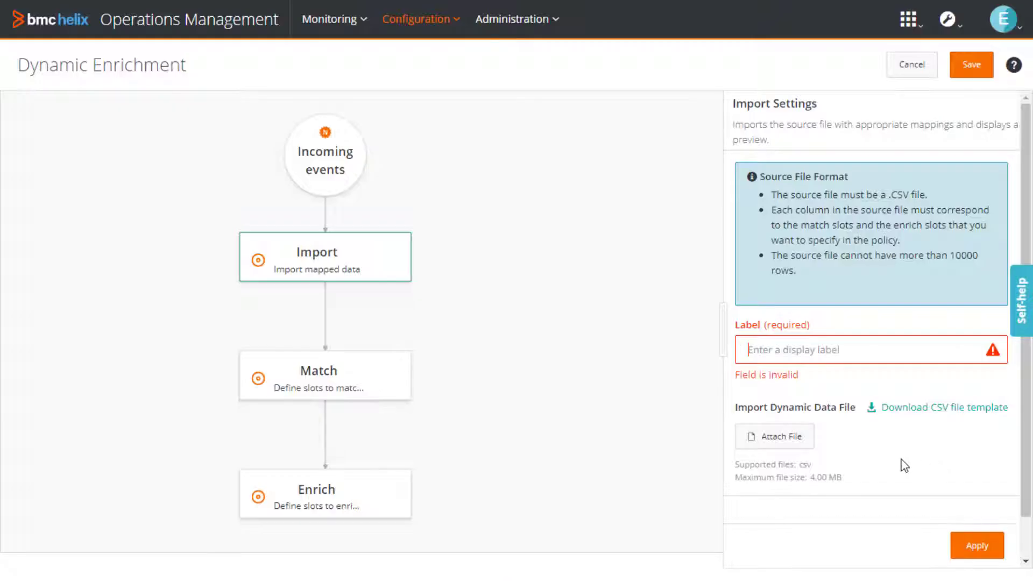
Step: Apply the import step with Example data file.csv and move on to the match settings
{"action": "left_click", "coordinate": [774, 436]}
{"action": "type", "text": "Dynamically enrich the owner information"}
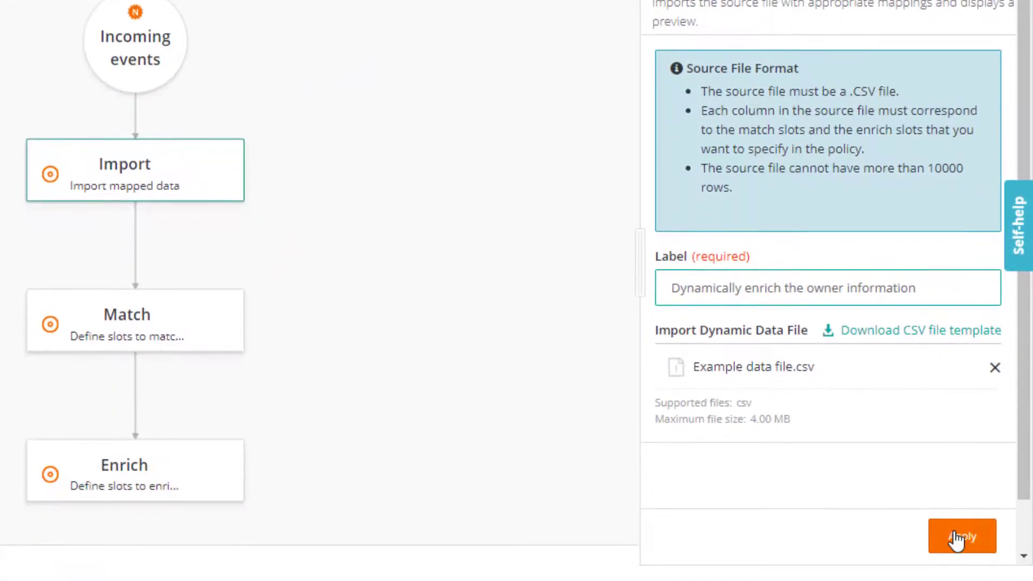
{"action": "left_click", "coordinate": [961, 536]}
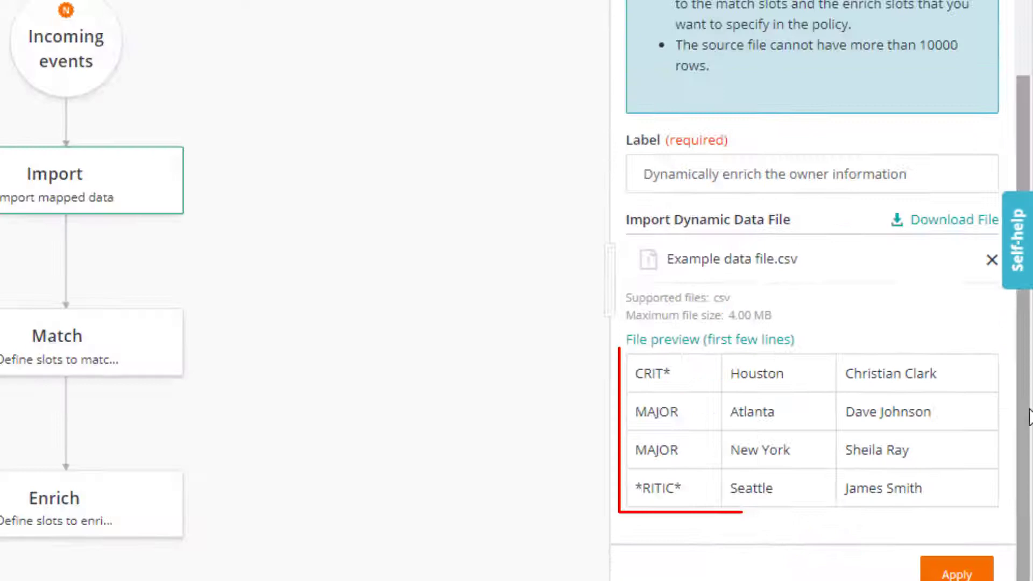
{"action": "left_click", "coordinate": [332, 351]}
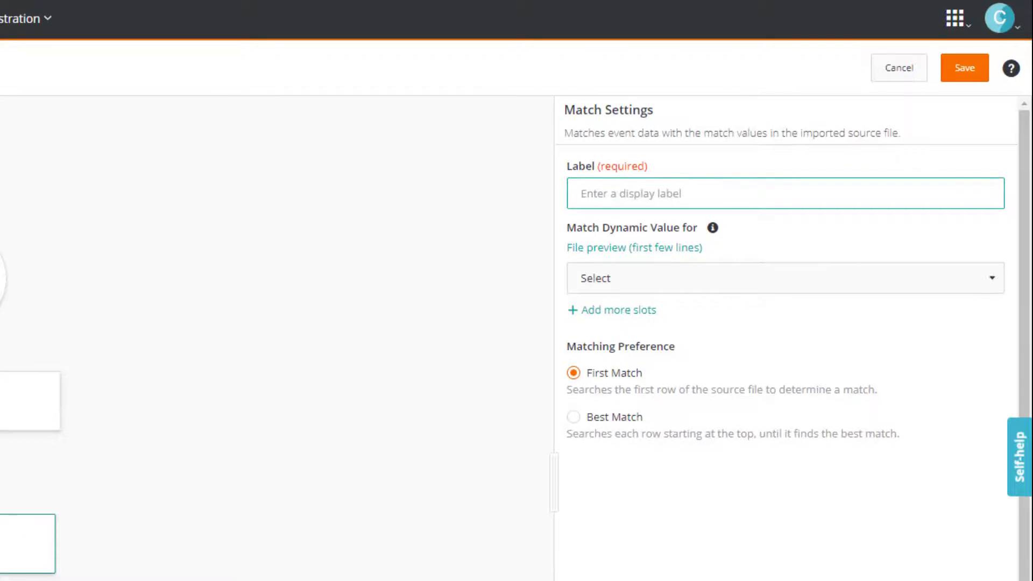
Step: Label the match step 'Match the severity and location' with Severity and Location as match slots
{"action": "type", "text": "Match the severity and location"}
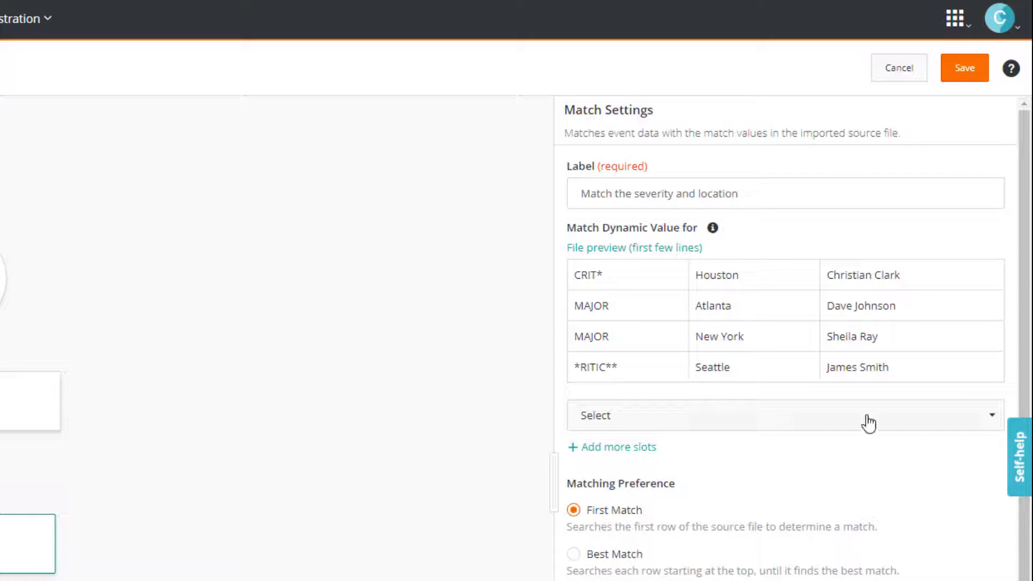
{"action": "type", "text": "Seve"}
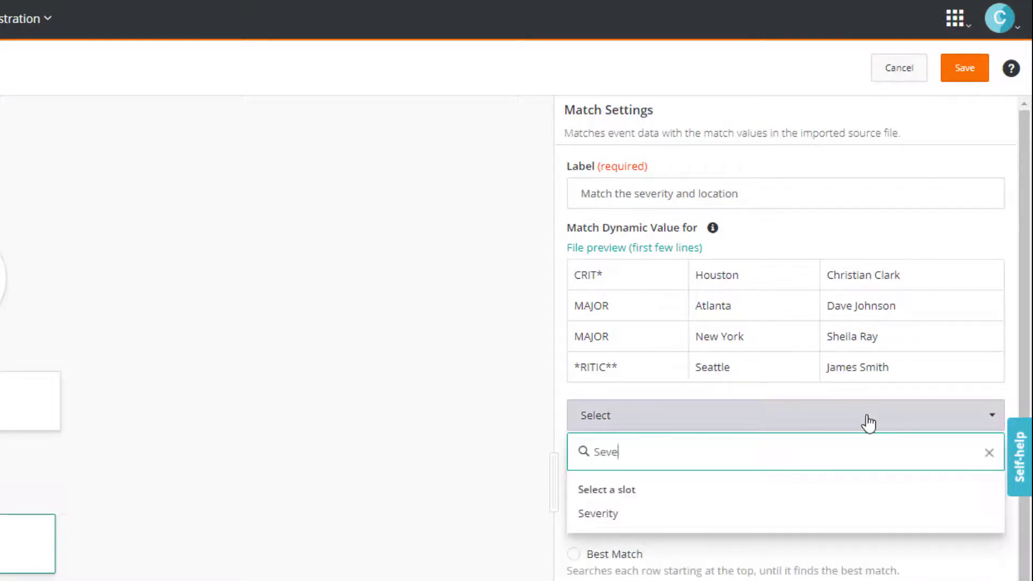
{"action": "left_click", "coordinate": [598, 513]}
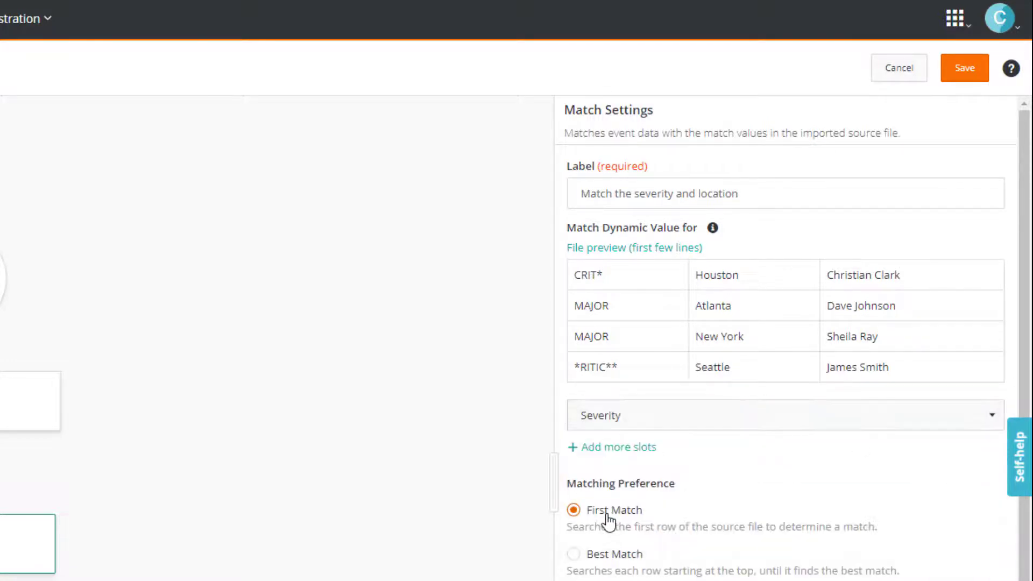
{"action": "left_click", "coordinate": [611, 446]}
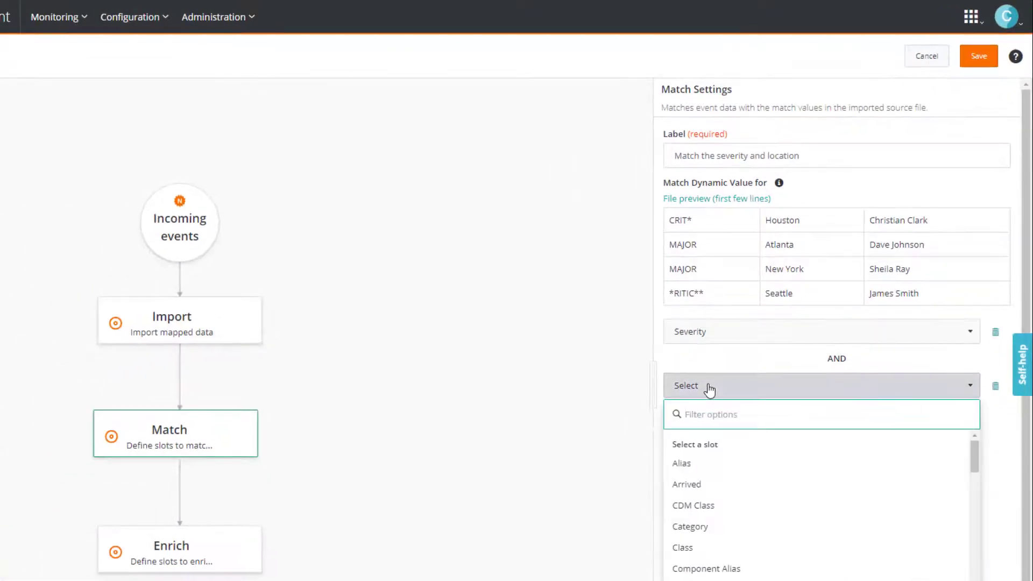
{"action": "type", "text": "Locat"}
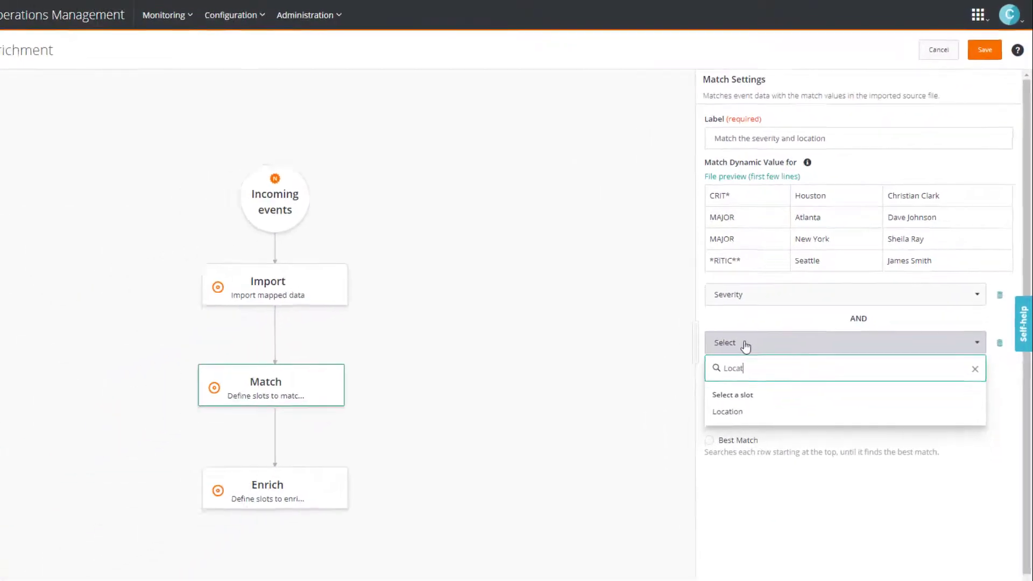
{"action": "left_click", "coordinate": [727, 412]}
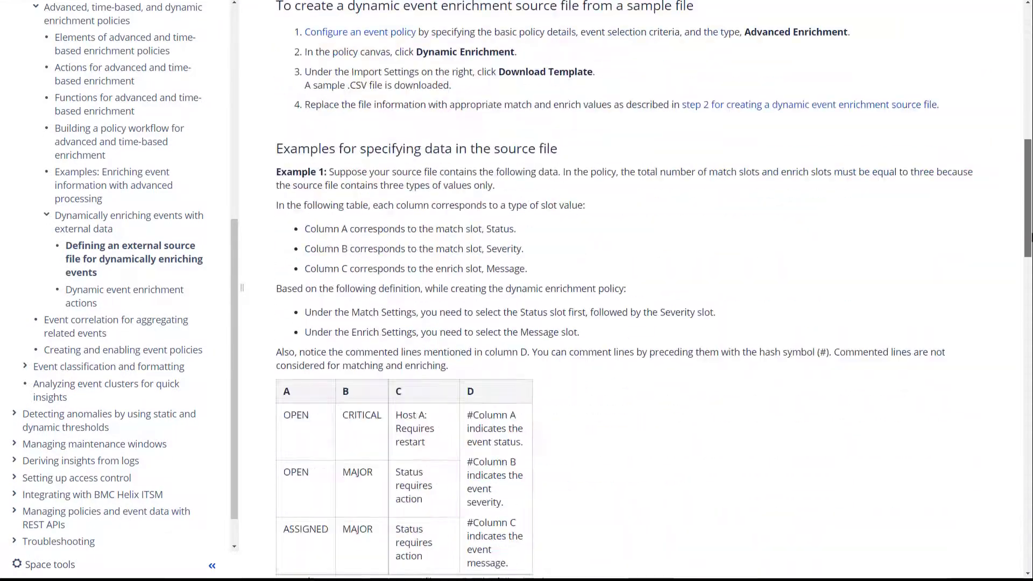
{"action": "scroll", "scroll_direction": "down", "scroll_amount": 3}
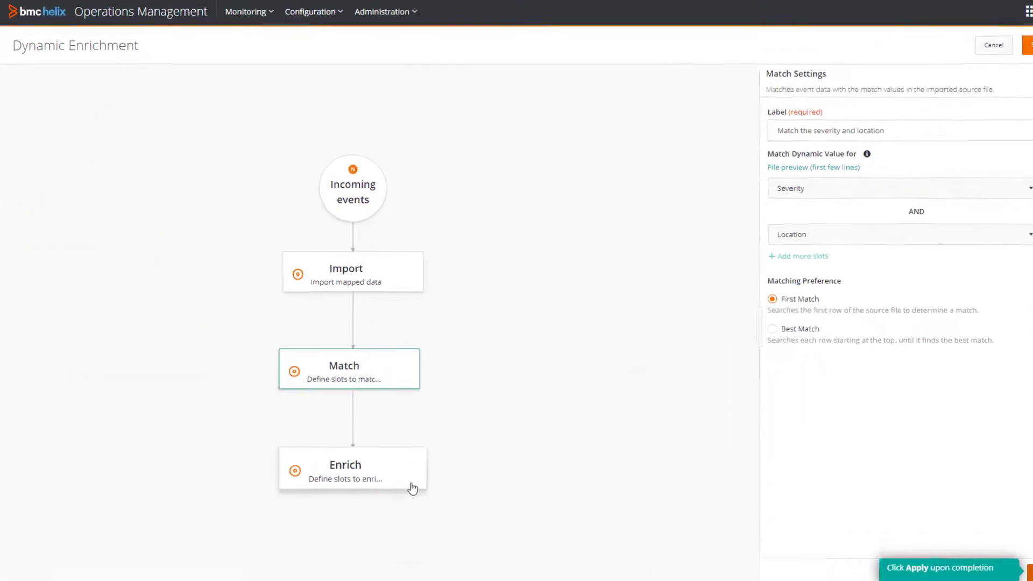
Step: Set the enrich step's slot to Owner and preview the imported file's first lines
{"action": "left_click", "coordinate": [346, 471]}
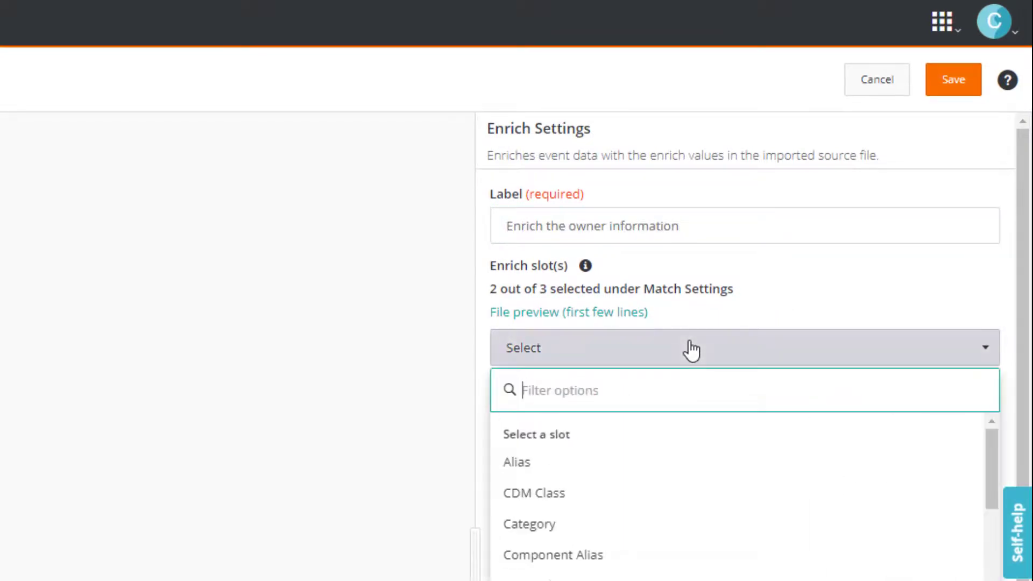
{"action": "type", "text": "Owner"}
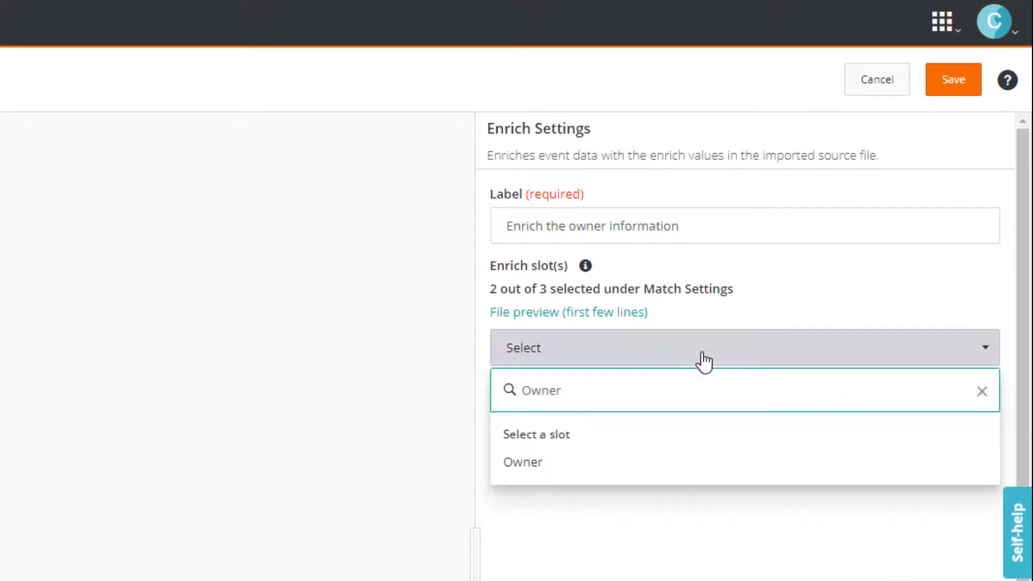
{"action": "left_click", "coordinate": [523, 462]}
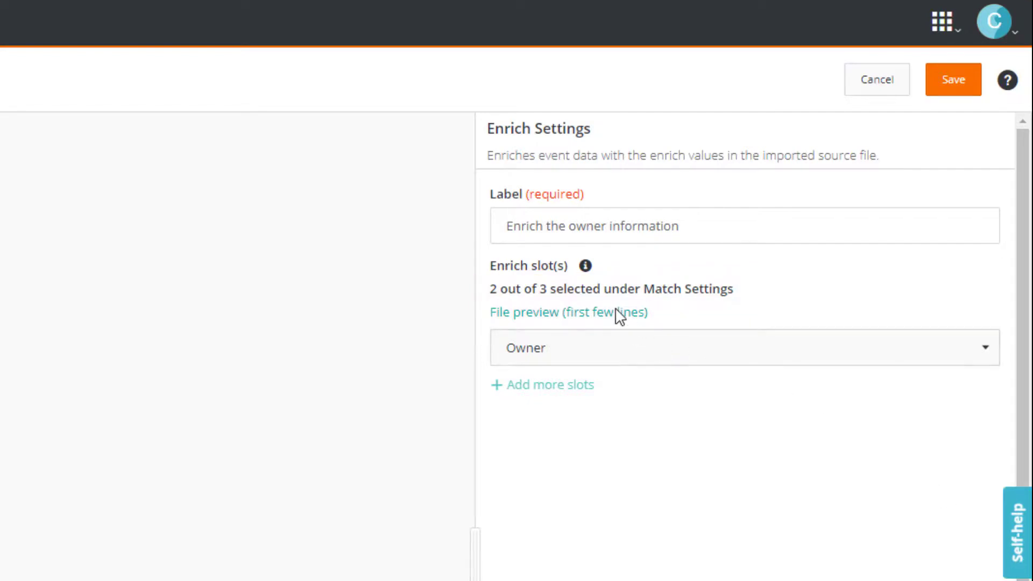
{"action": "left_click", "coordinate": [568, 312]}
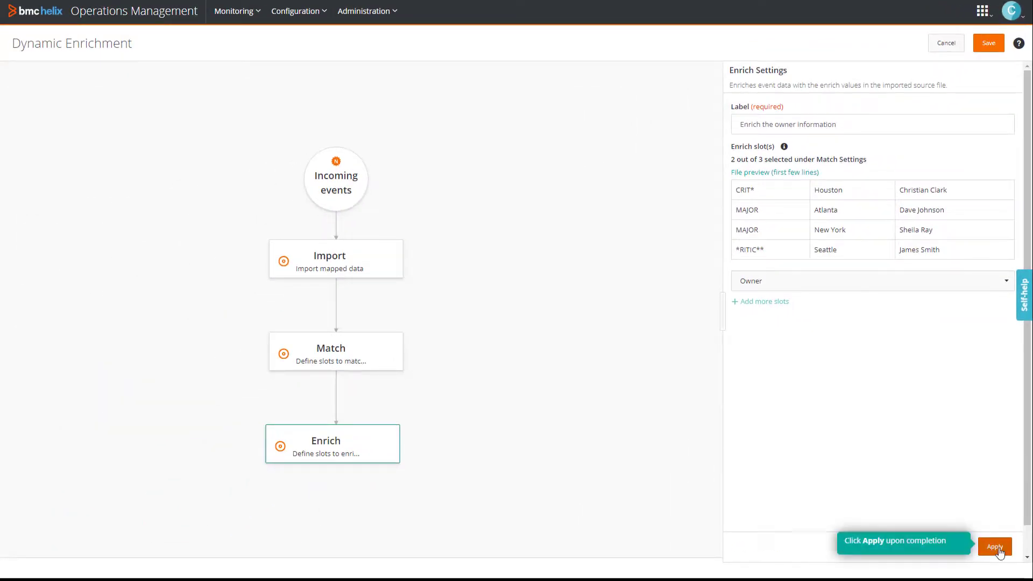
Step: Apply the enrich settings, enable Demo Policy and save it
{"action": "left_click", "coordinate": [994, 547]}
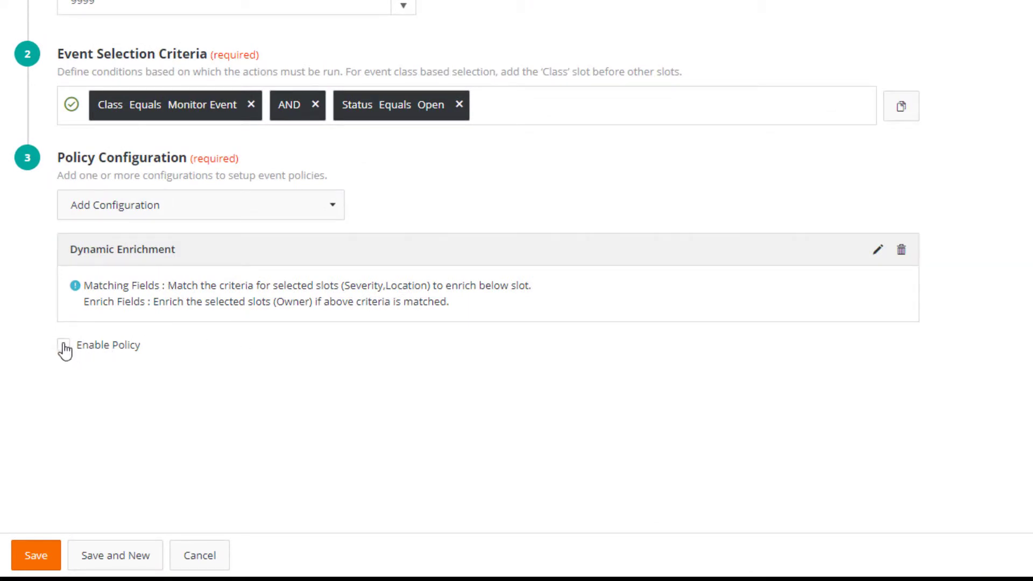
{"action": "left_click", "coordinate": [36, 556]}
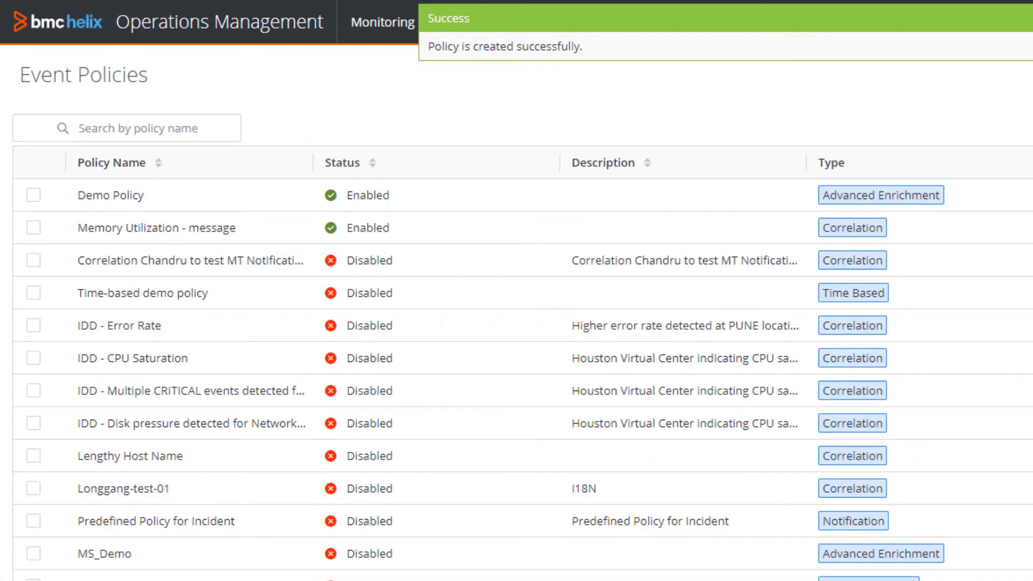
{"action": "scroll", "scroll_direction": "down", "scroll_amount": 3}
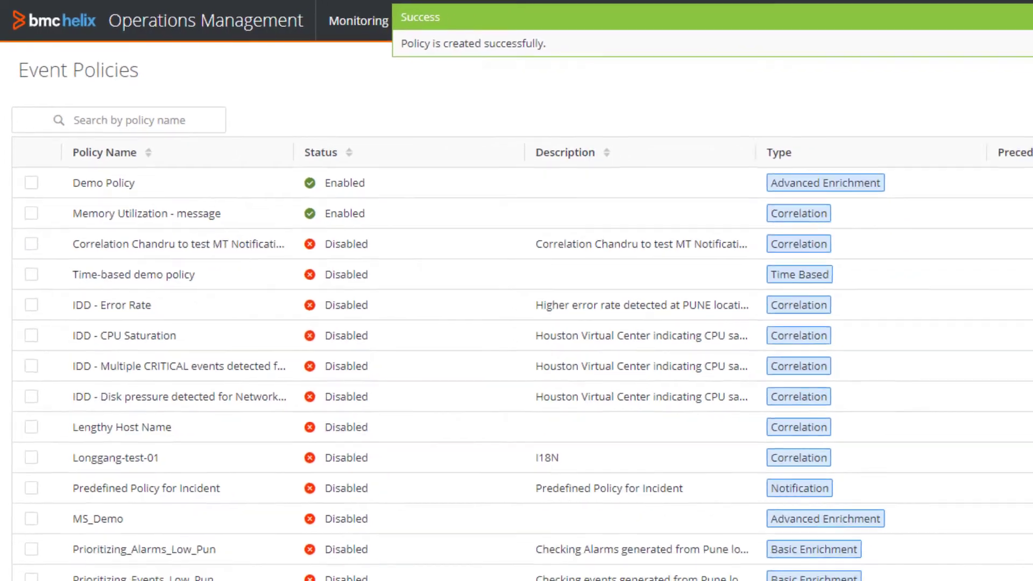